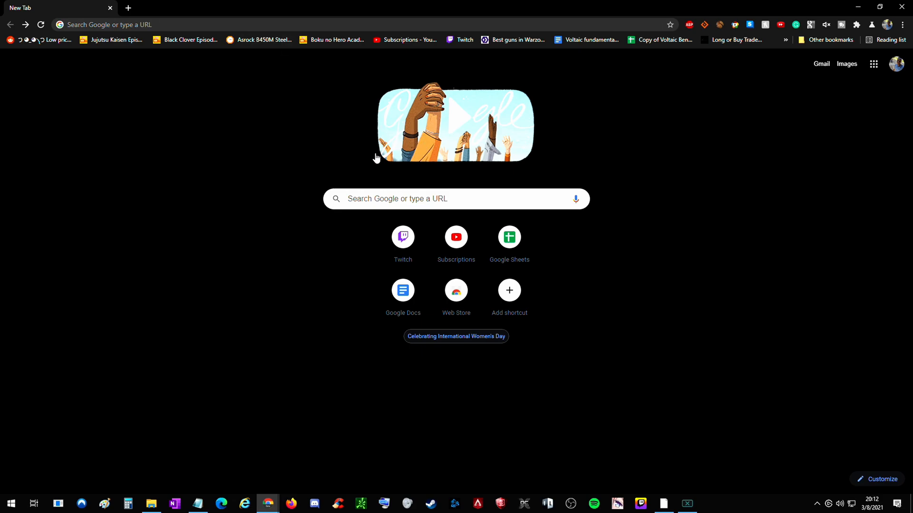
Step: Open Twitch from the new tab page and go to the Video Producer page via the profile menu
{"action": "left_click", "coordinate": [402, 236]}
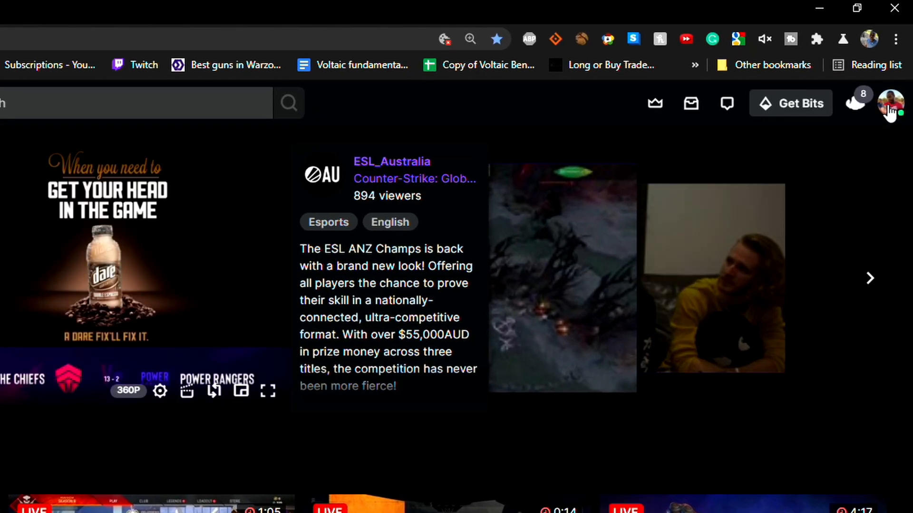
{"action": "left_click", "coordinate": [890, 103]}
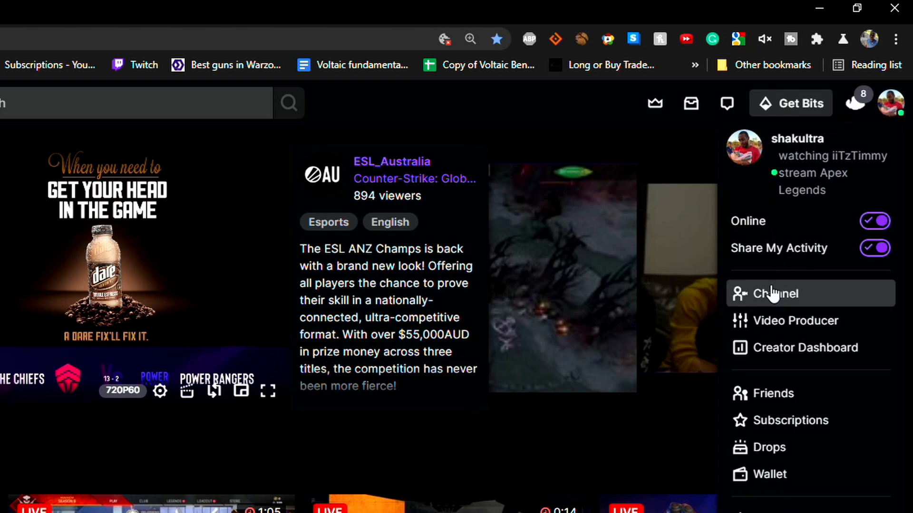
{"action": "mouse_move", "coordinate": [769, 329]}
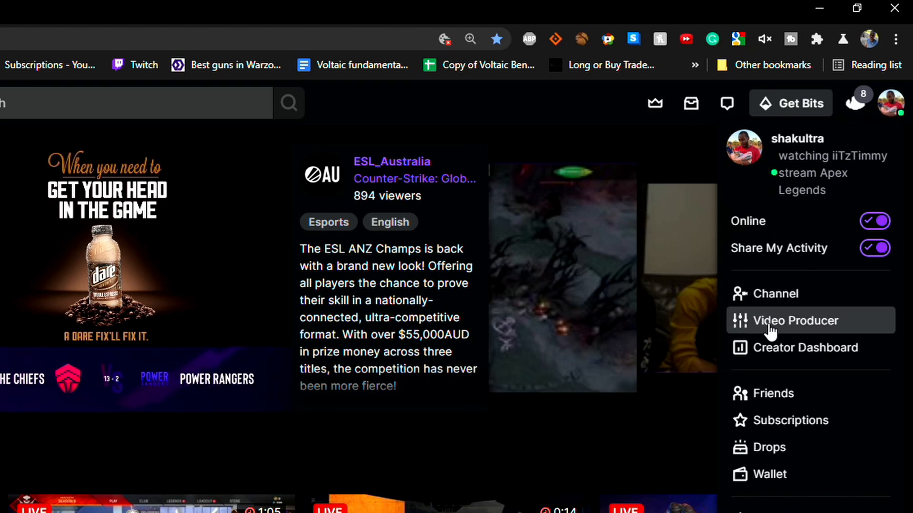
{"action": "left_click", "coordinate": [792, 320]}
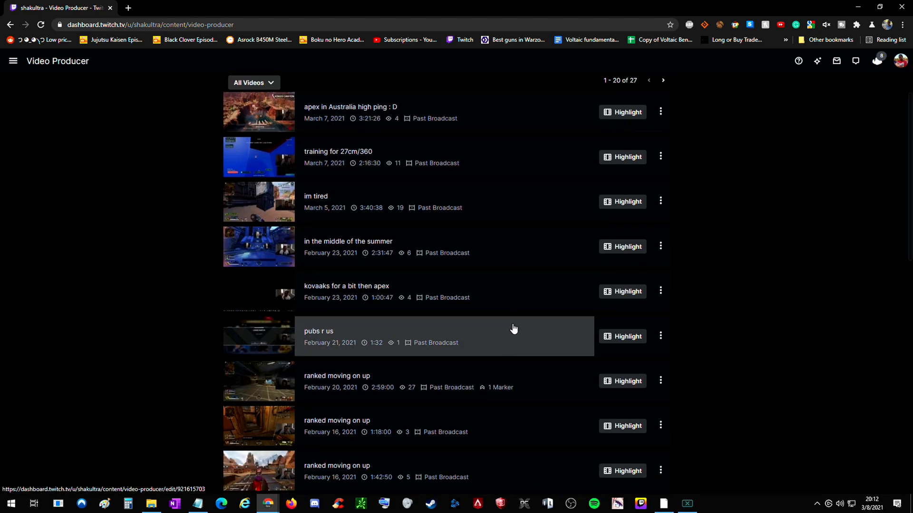
Step: Download the February 21, 2021 'pubs r us' past broadcast from its options menu
{"action": "scroll", "scroll_direction": "down", "scroll_amount": 3}
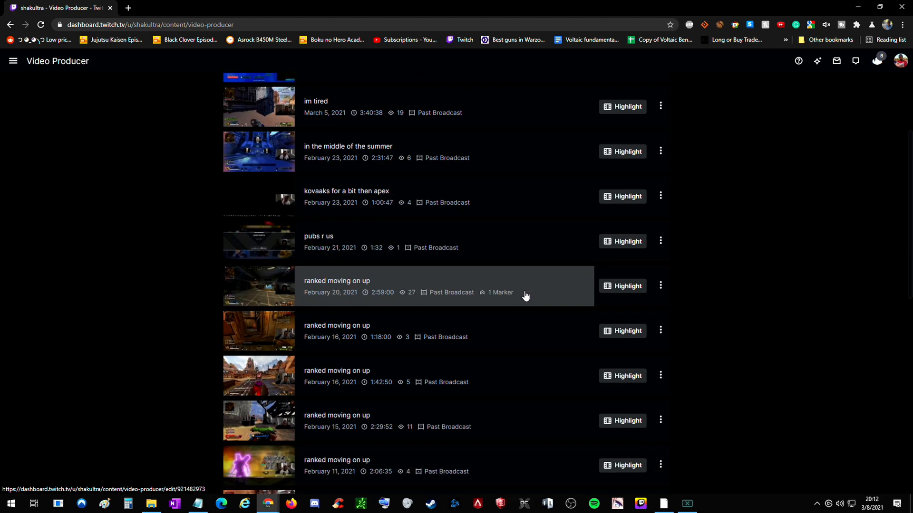
{"action": "mouse_move", "coordinate": [469, 275]}
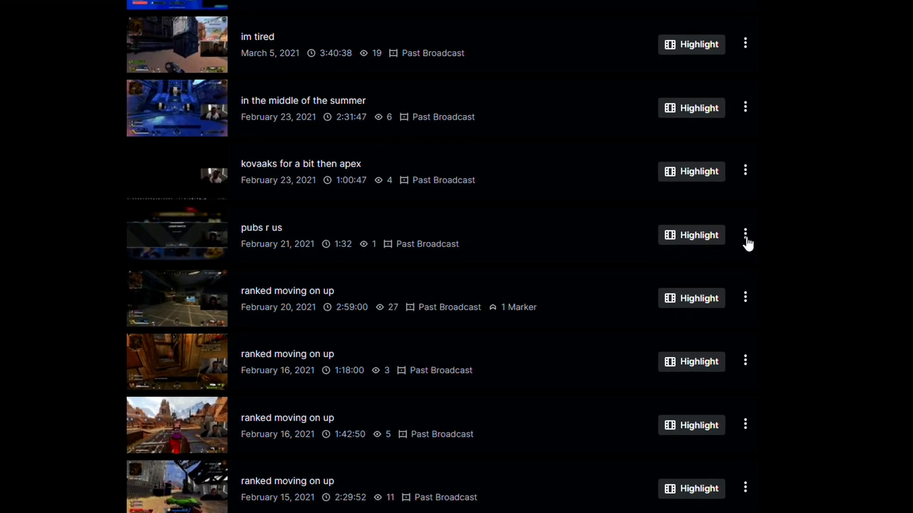
{"action": "left_click", "coordinate": [744, 235]}
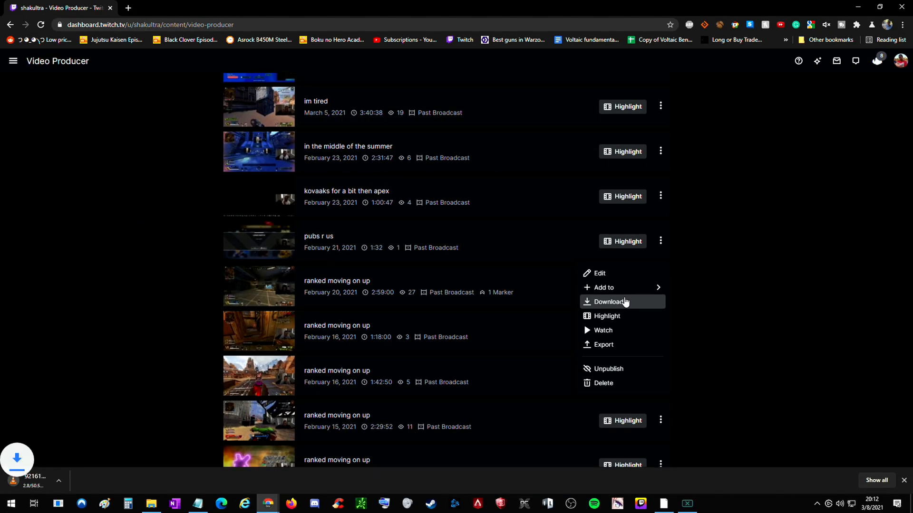
{"action": "left_click", "coordinate": [608, 301]}
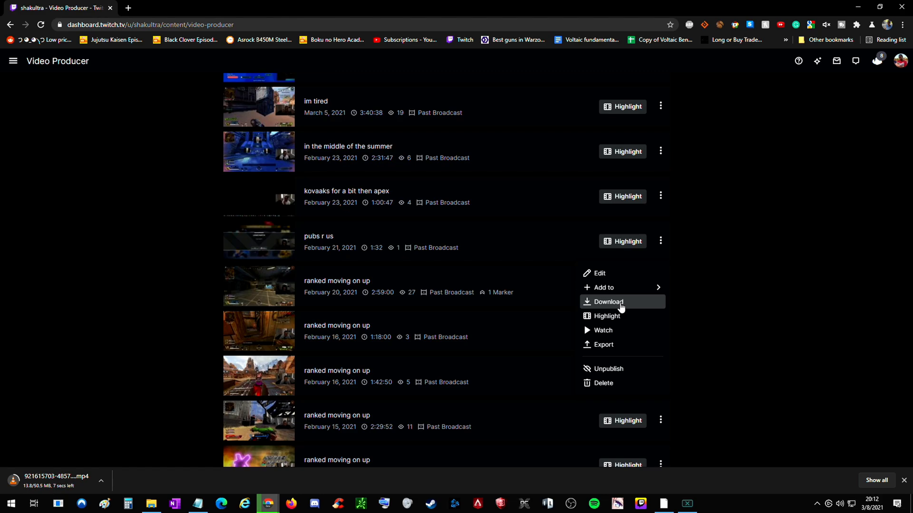